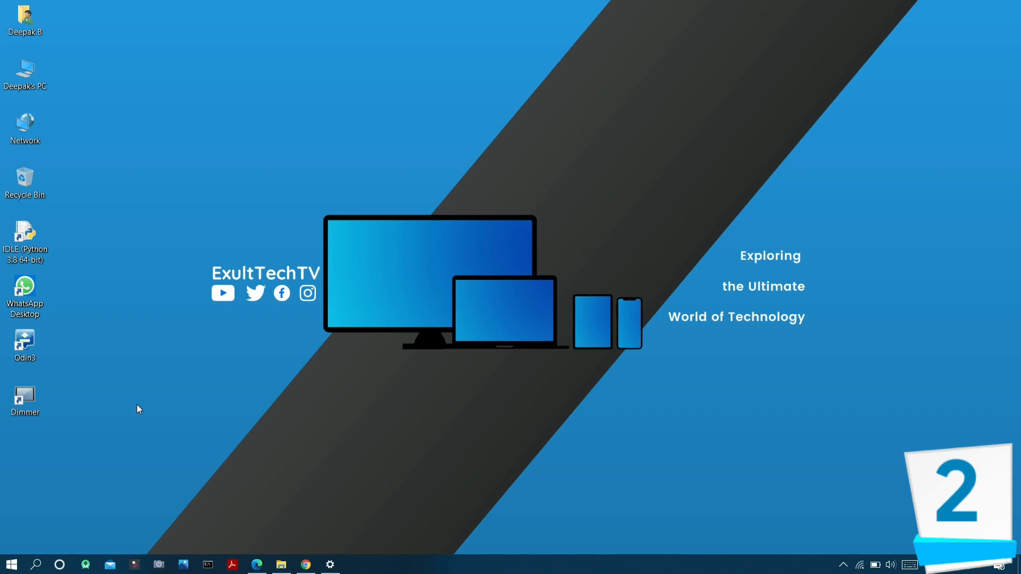
- Bring up the Snip & Sketch capture bar with Win+Shift+S to choose a snip mode
left_click(330, 563)
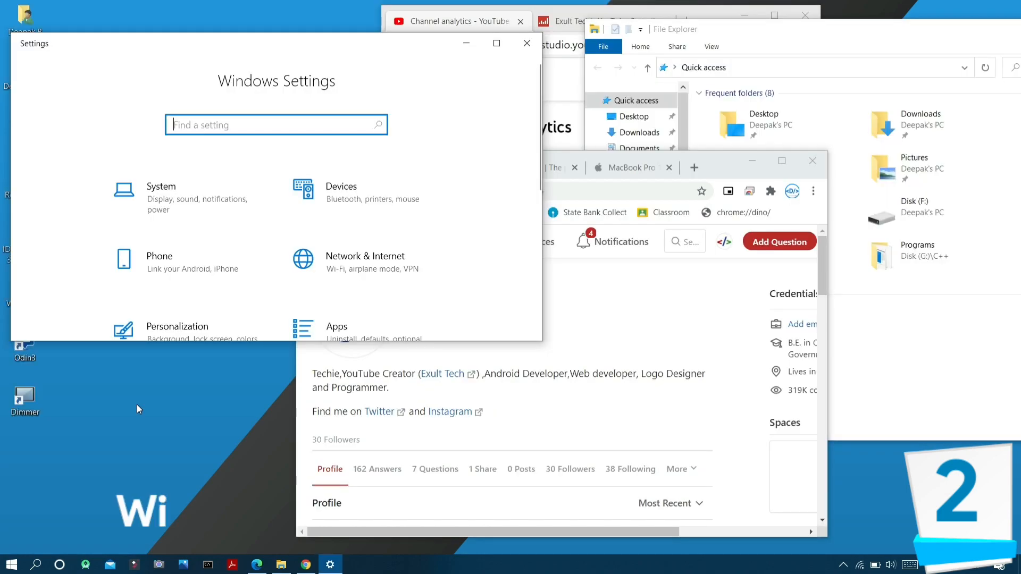
key("Win+Shift+S")
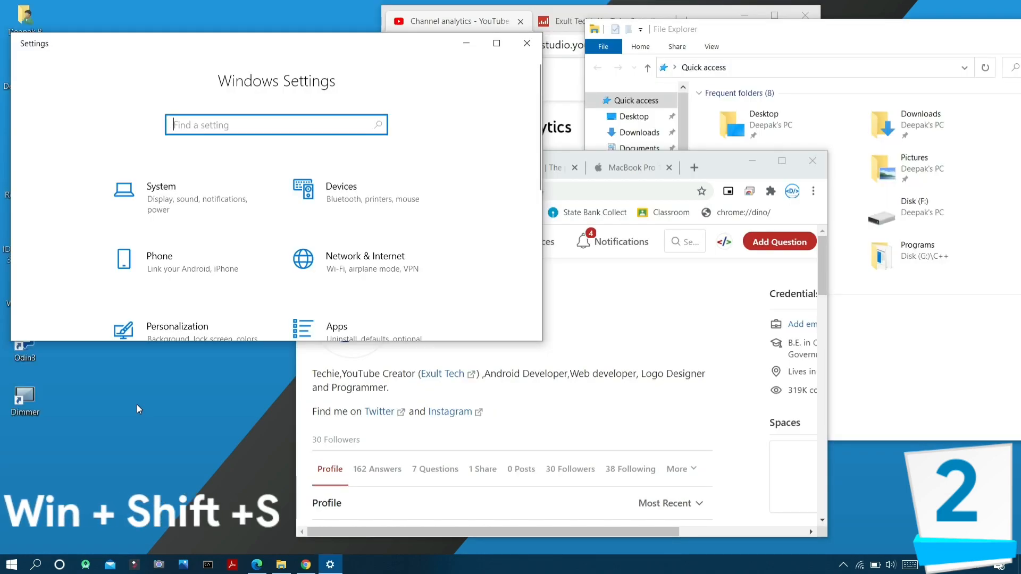
key("Win+Shift+s")
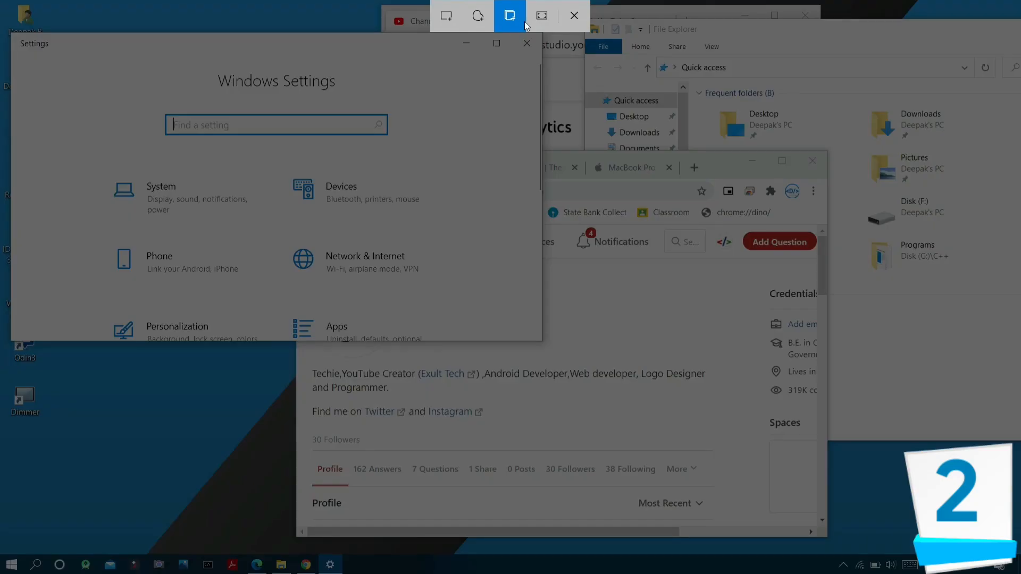
mouse_move(542, 15)
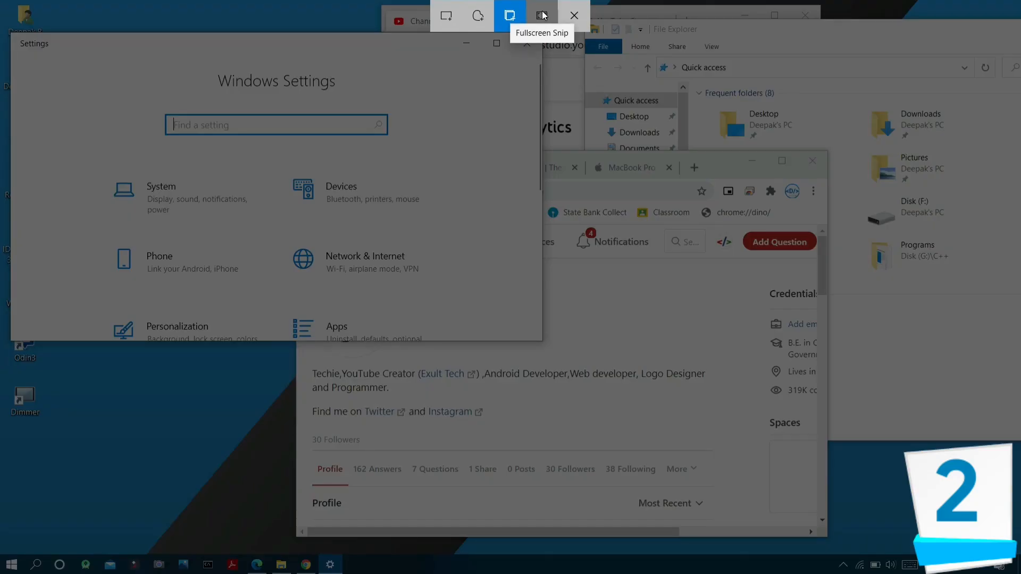
mouse_move(510, 15)
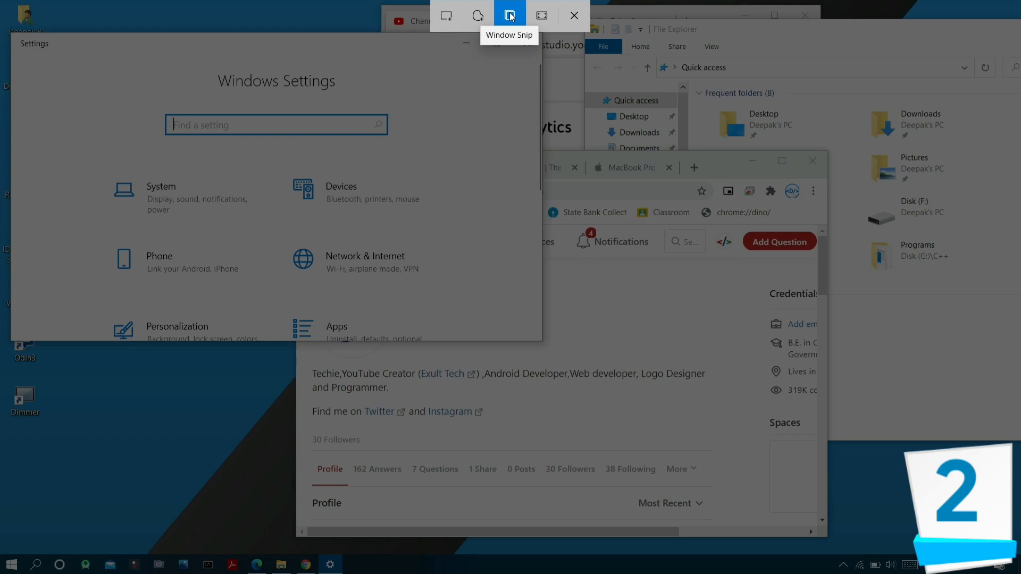
mouse_move(478, 15)
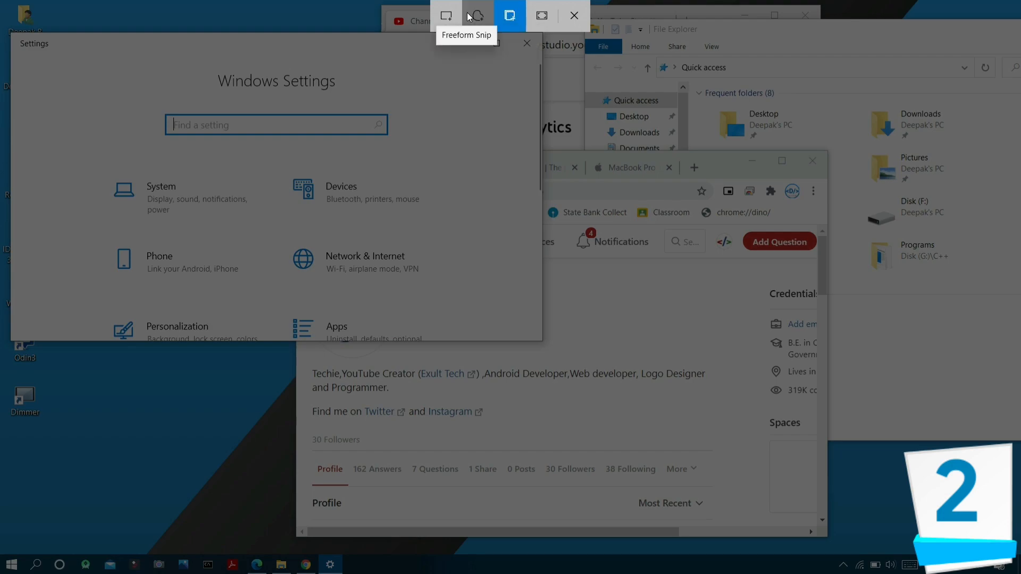
mouse_move(446, 14)
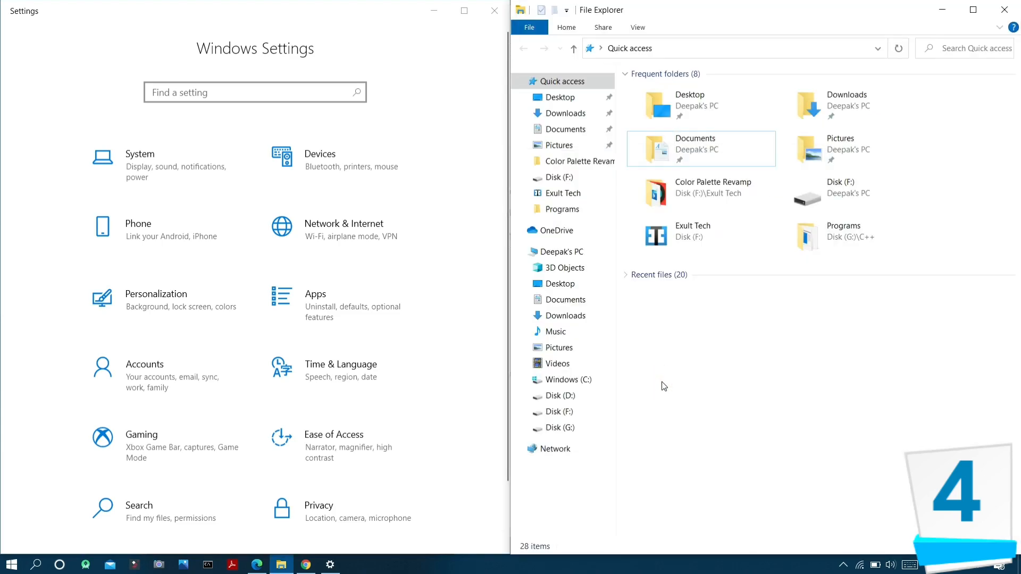
- Switch 'Scroll inactive windows when I hover over them' to On in Mouse settings
left_click(305, 564)
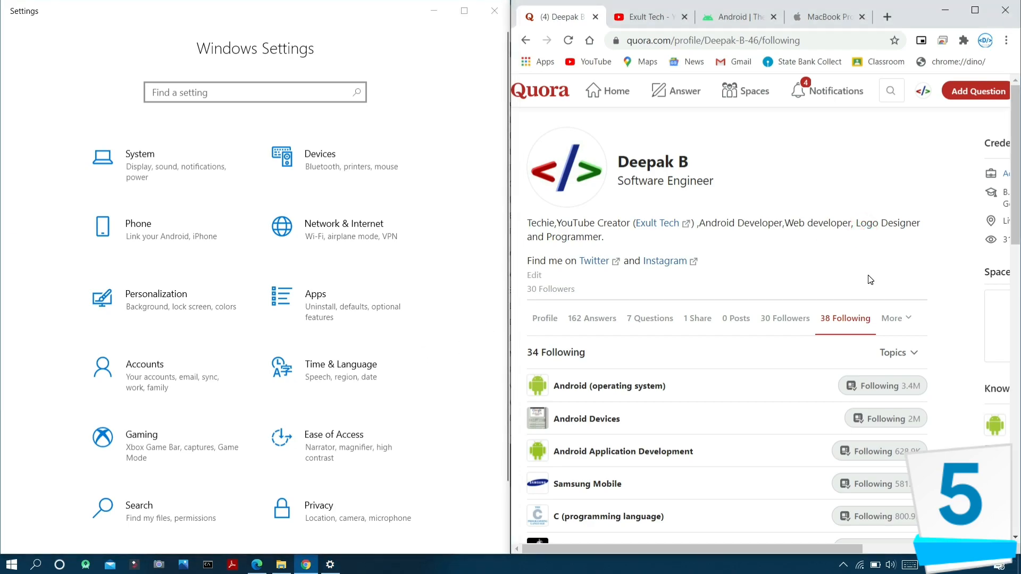
scroll("down", 3)
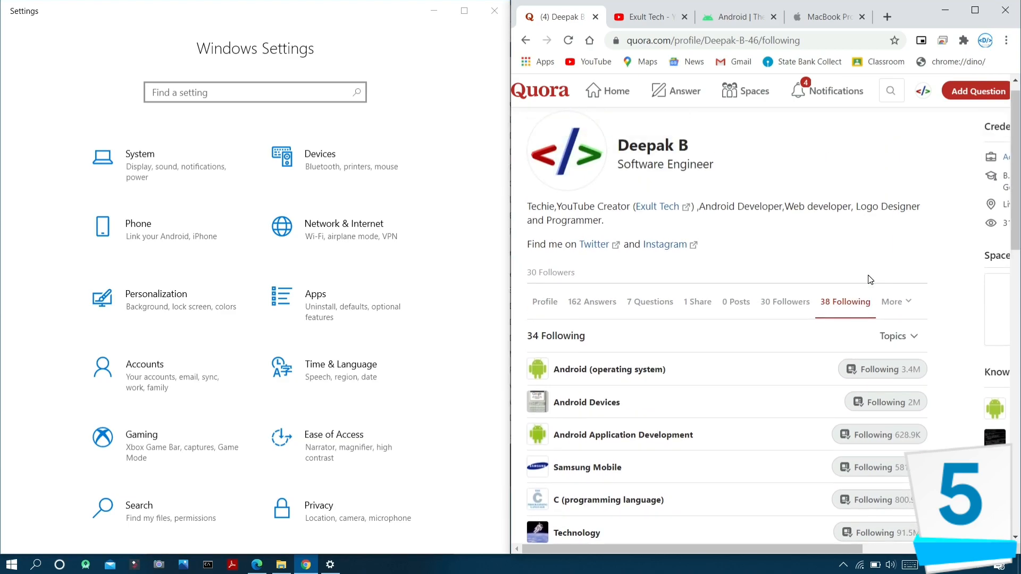
left_click(320, 159)
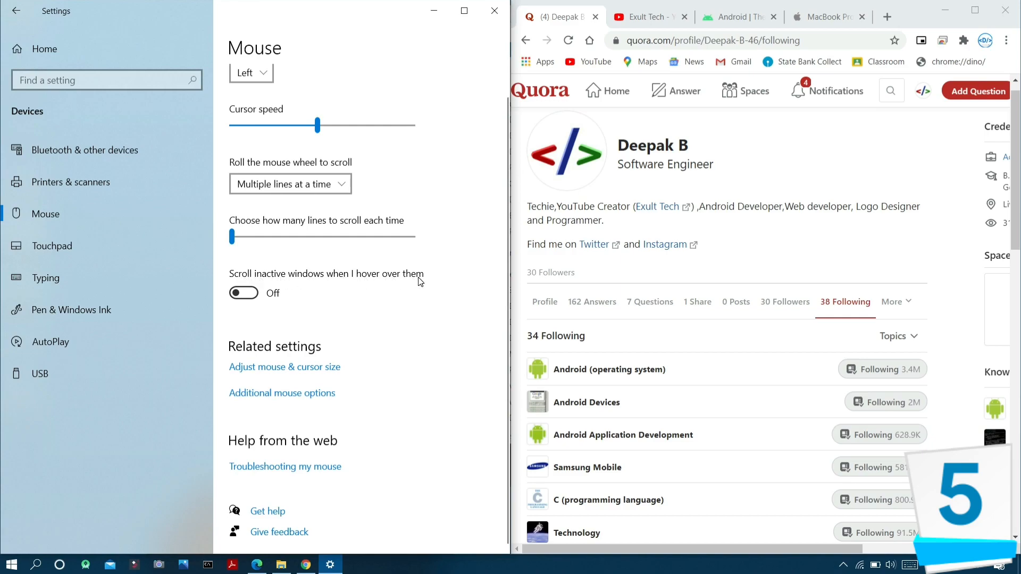
left_click(243, 294)
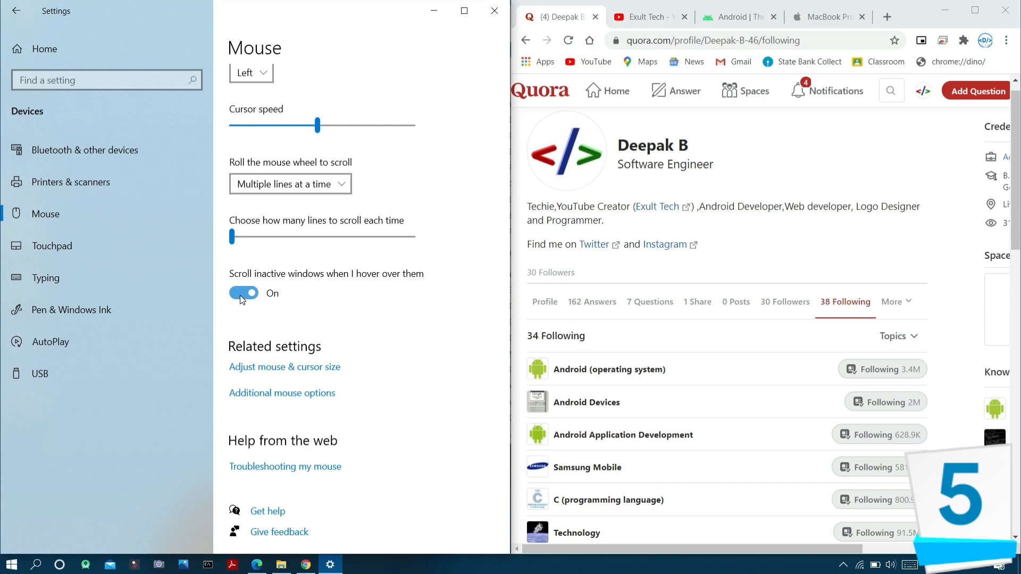
scroll("down", 3)
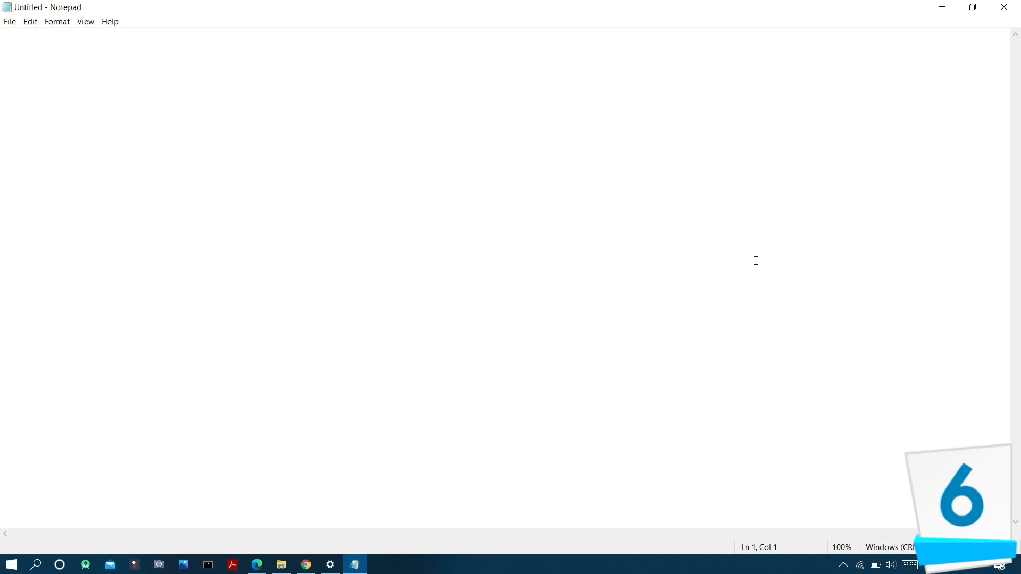
- Dictate 'Whatever you speak is automatically converted to text' into Notepad using Win+H
key("Win+H")
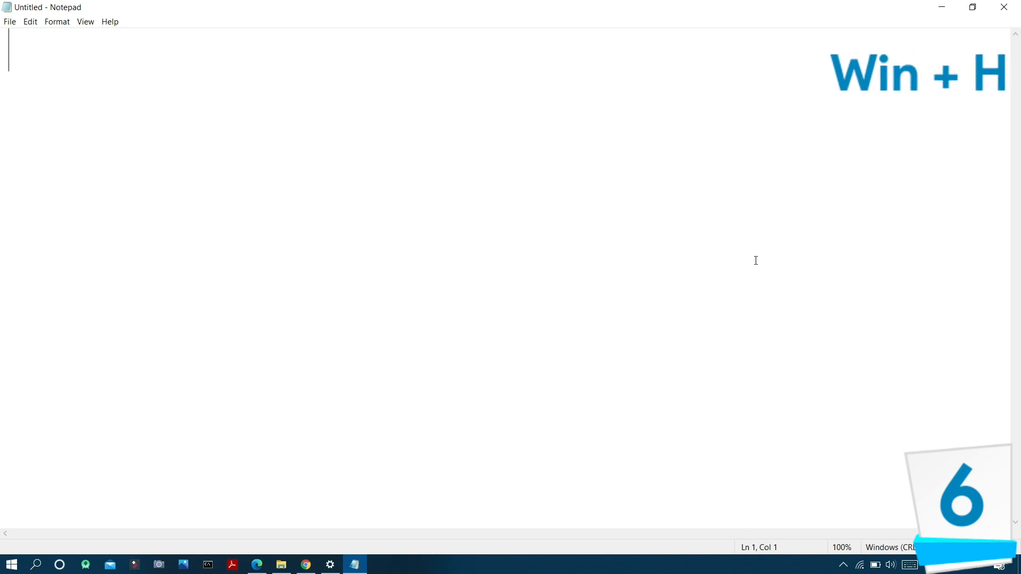
key("Win+H")
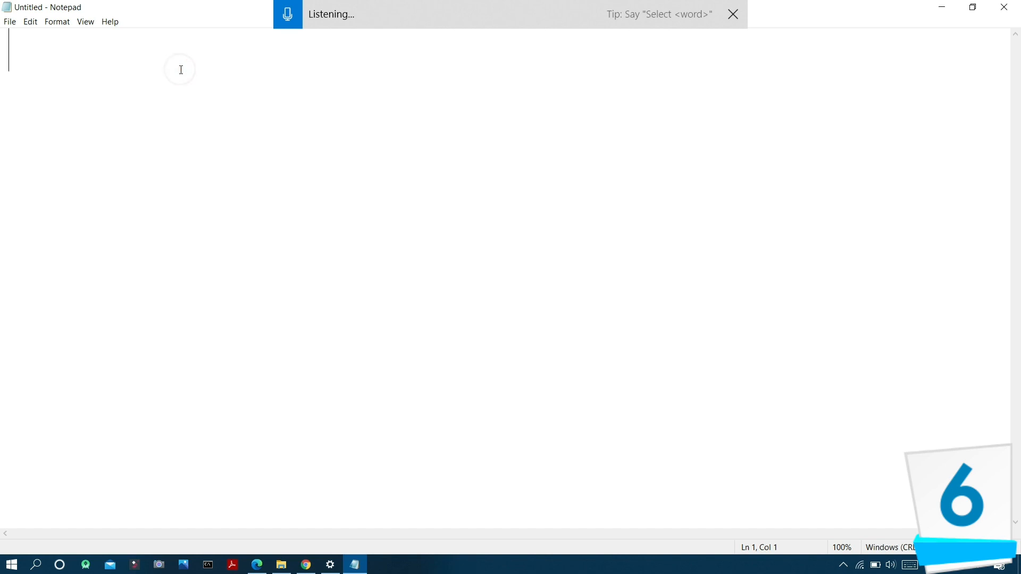
type("desktop to")
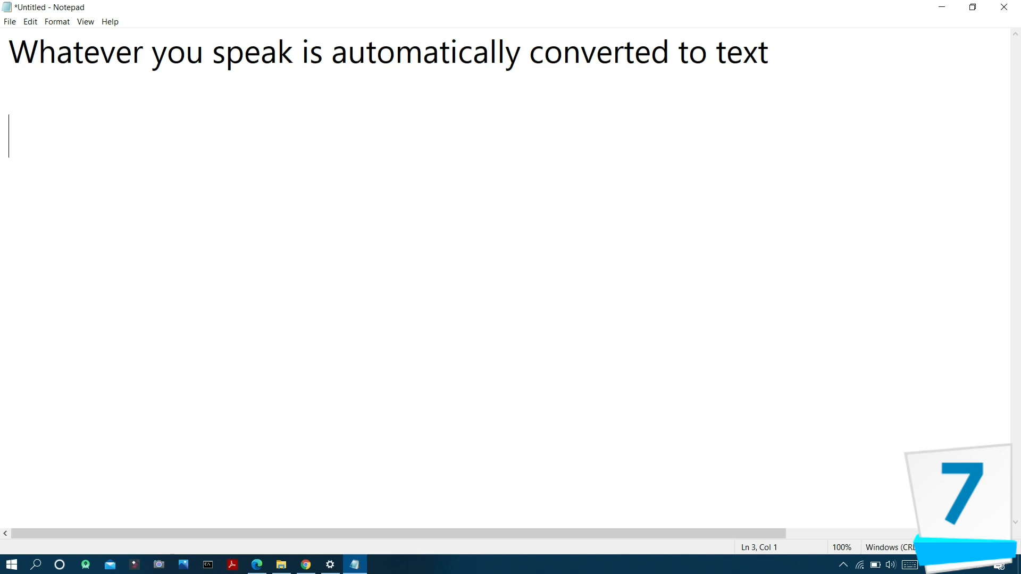
key("F5")
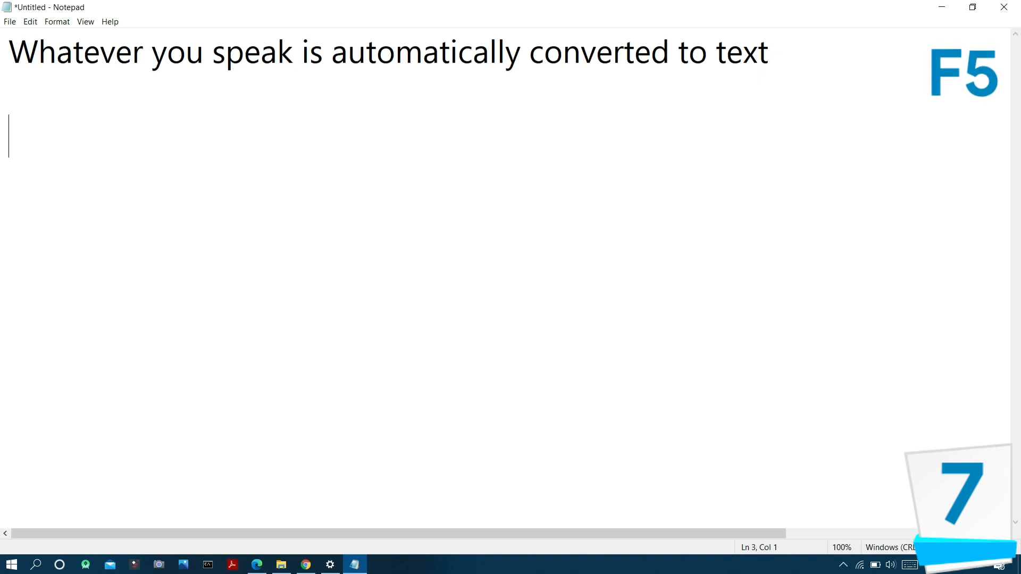
key("F5")
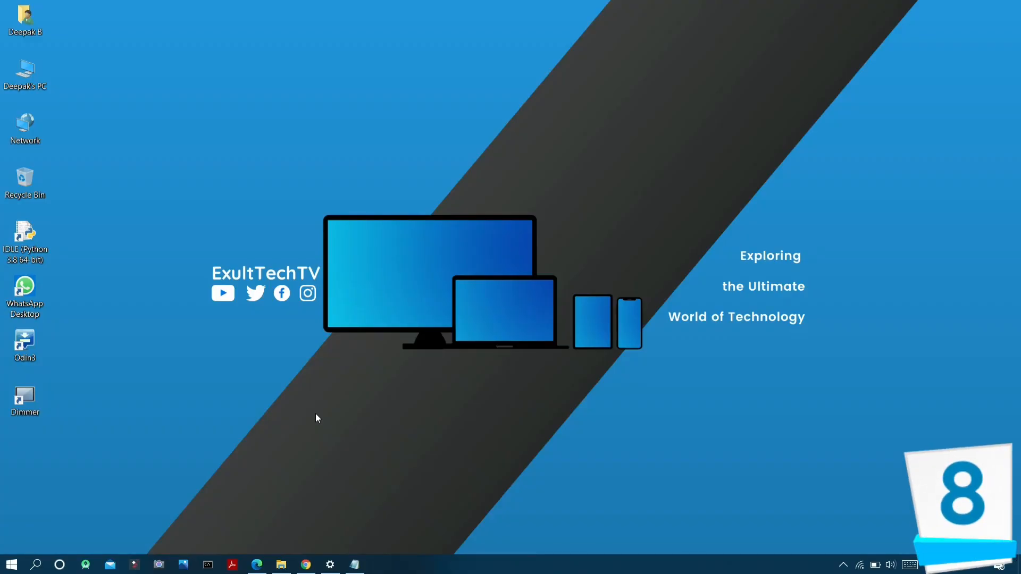
- Open the Win+X power-user menu listing Task Manager, Device Manager and Run
key("Win")
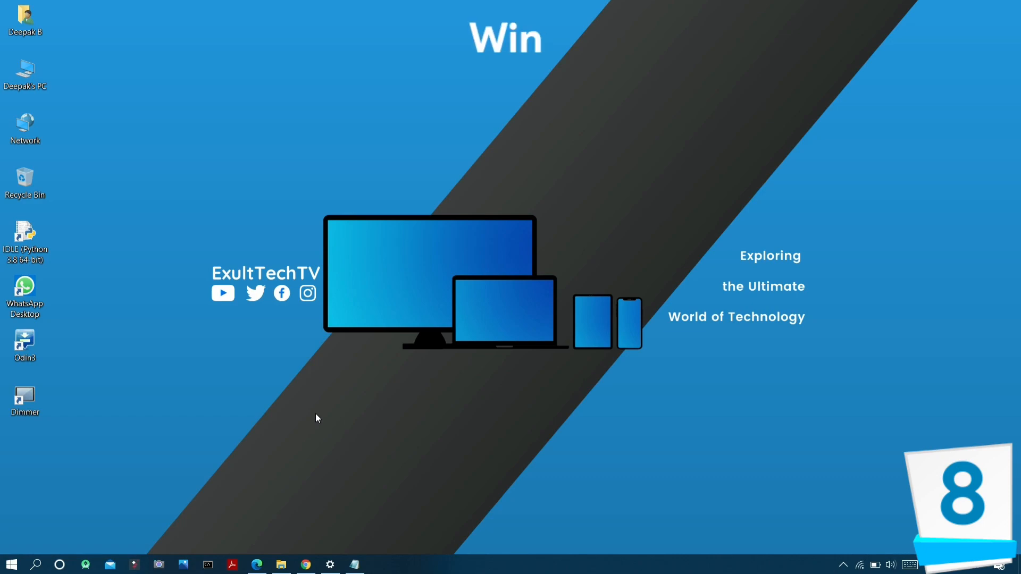
key("Win+X")
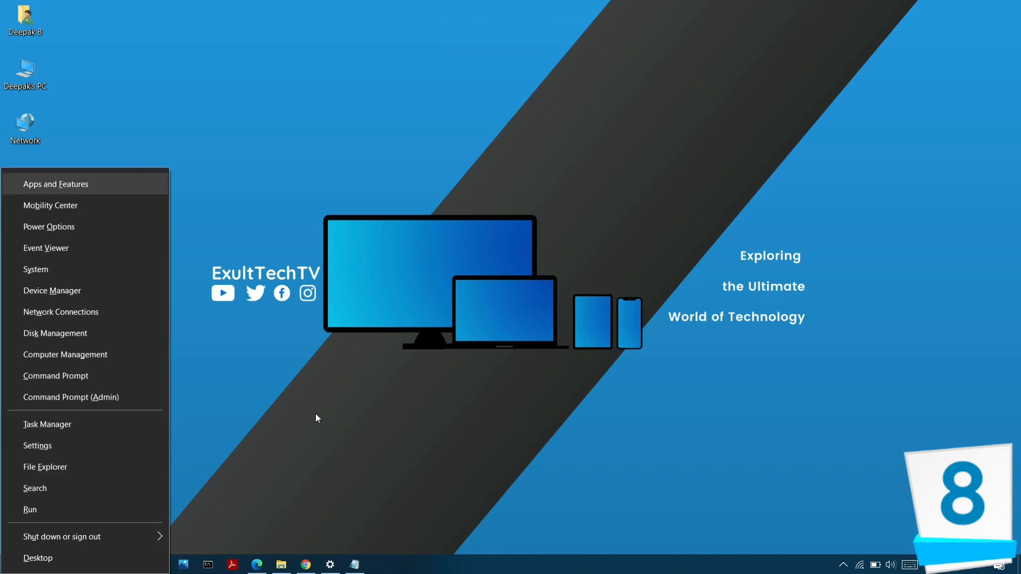
mouse_move(36, 269)
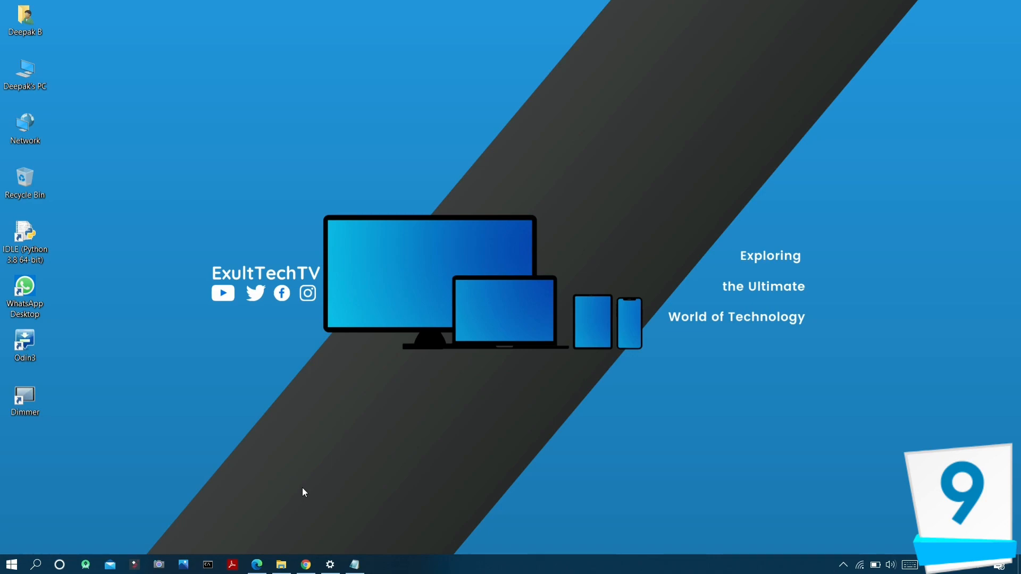
mouse_move(161, 518)
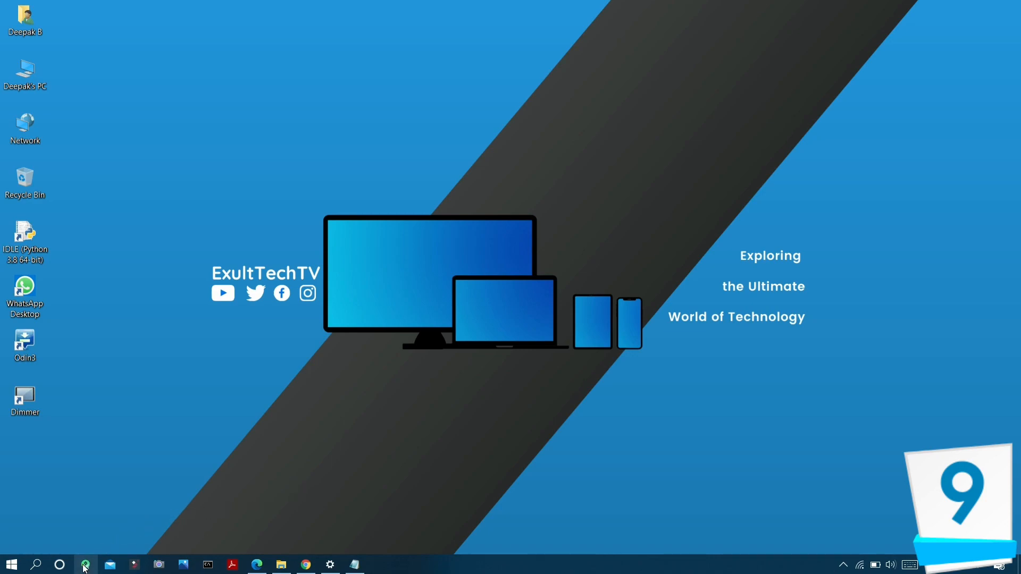
mouse_move(109, 564)
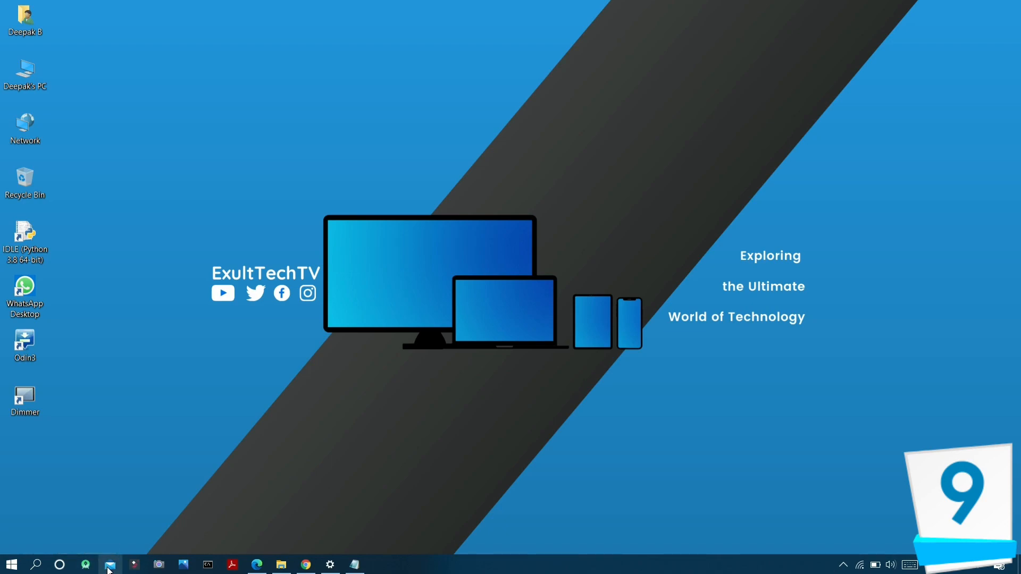
mouse_move(86, 564)
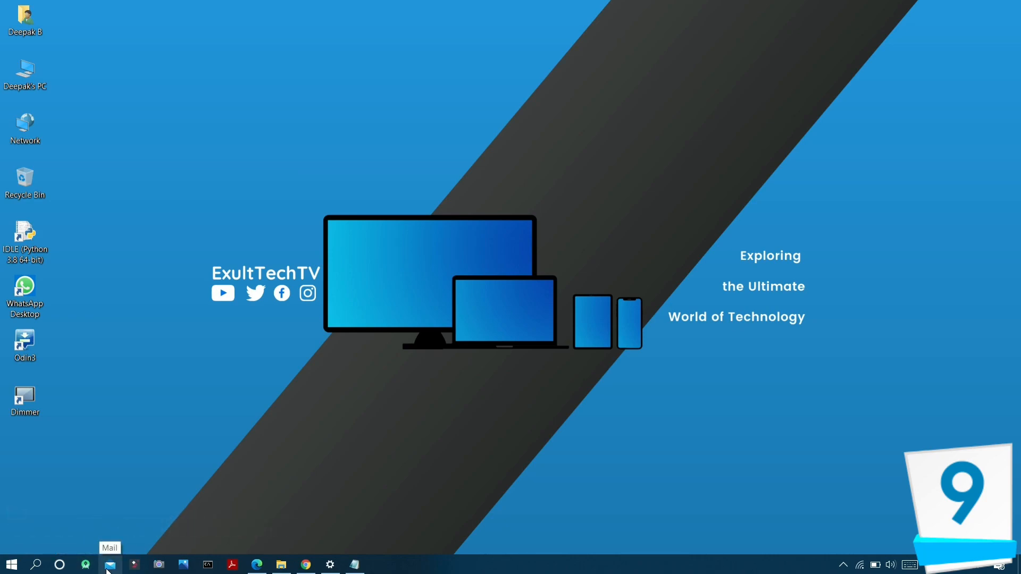
mouse_move(182, 564)
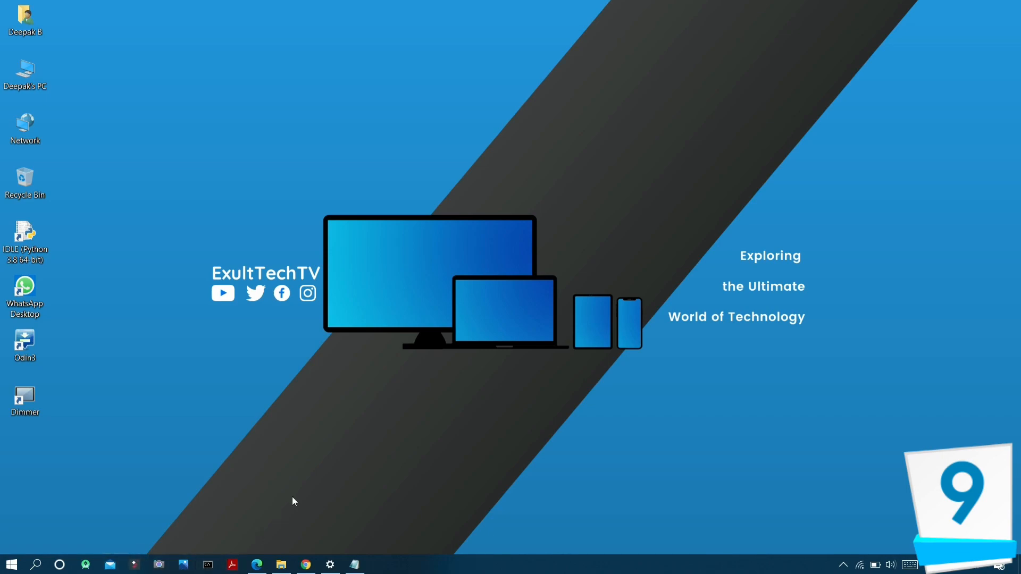
- Bring up Chrome from the taskbar showing the Quora profile's Following page
left_click(232, 565)
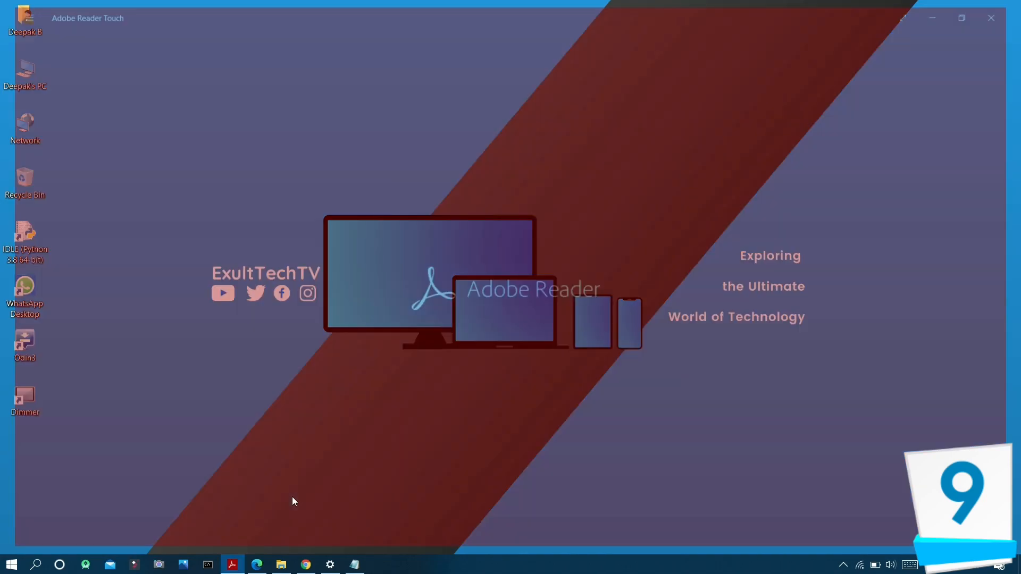
left_click(990, 17)
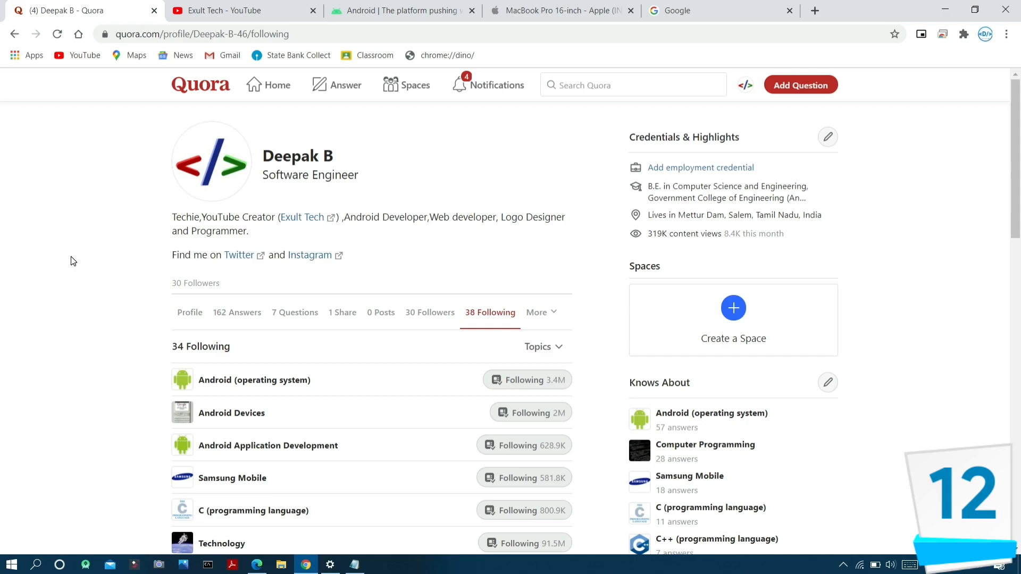
- Cycle through Chrome's tabs, visiting the Google tab and returning to the Quora profile
key("ctrl+Tab")
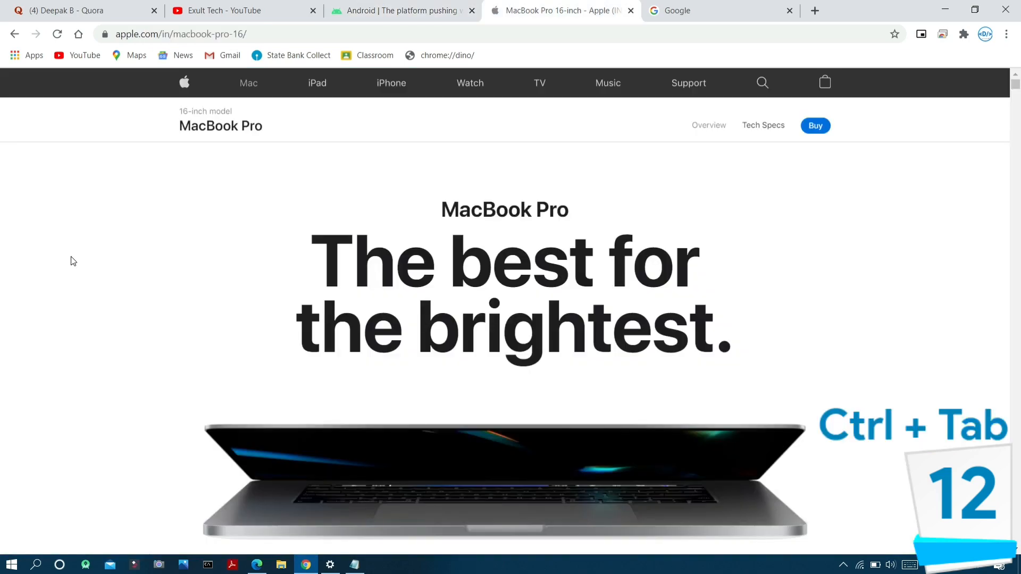
key("ctrl+Tab")
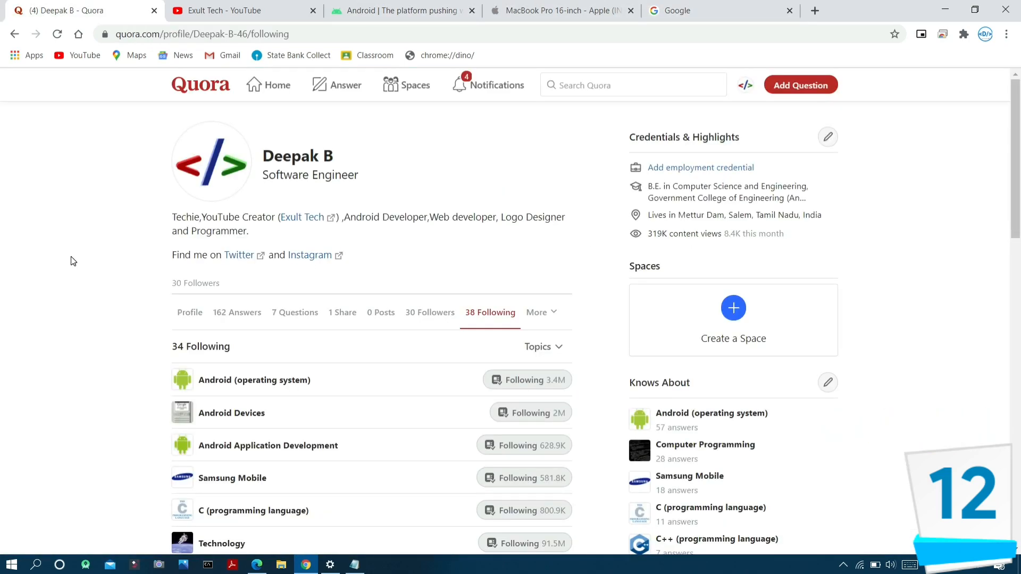
left_click(703, 10)
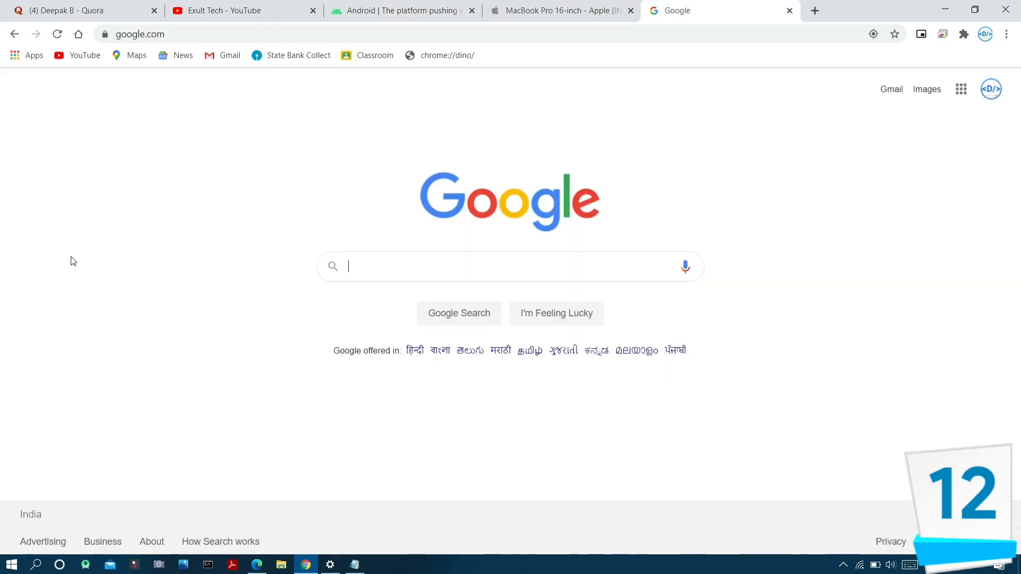
left_click(79, 11)
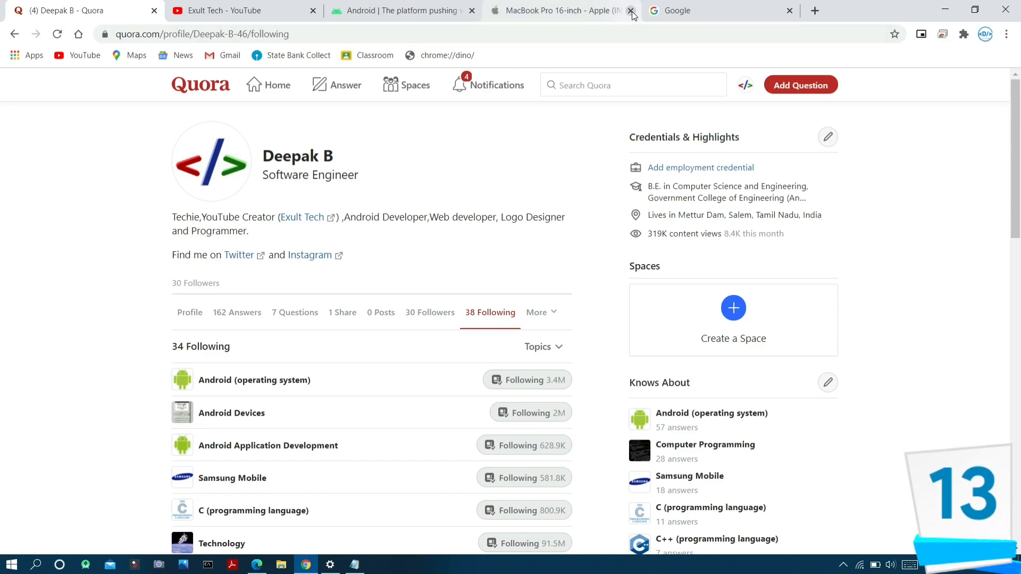
- Close the MacBook Pro tab and restore it with Ctrl+Shift+T
left_click(629, 11)
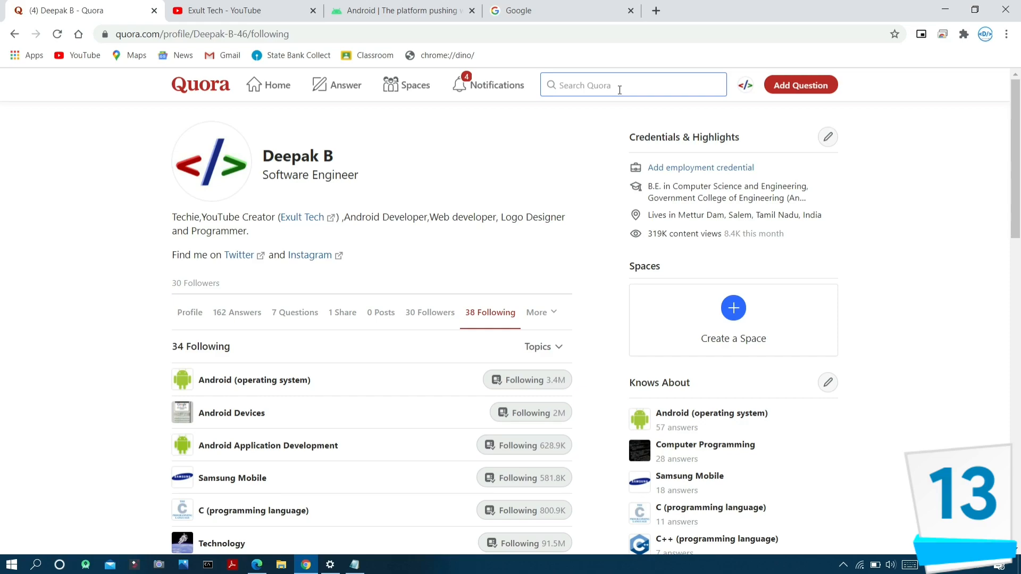
key("ctrl+shift+t")
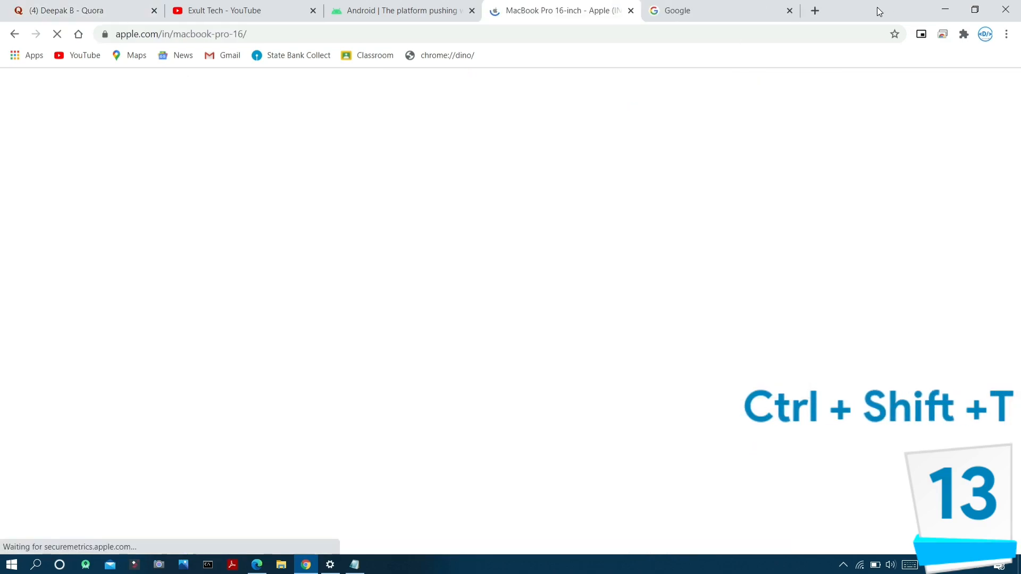
right_click(879, 11)
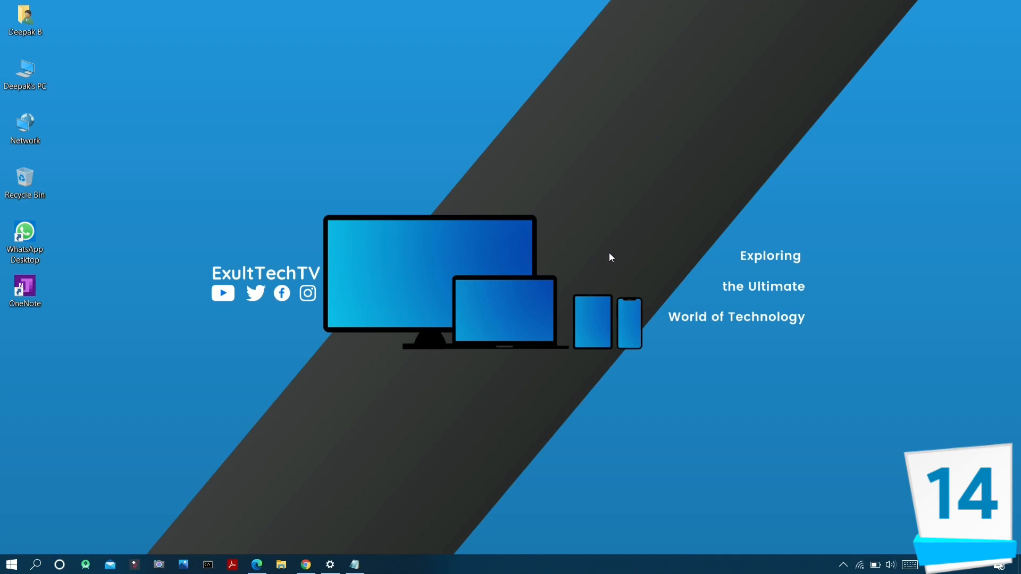
- Open Task Manager with Ctrl+Shift+Esc, then close it
key("Ctrl+Shift+Esc")
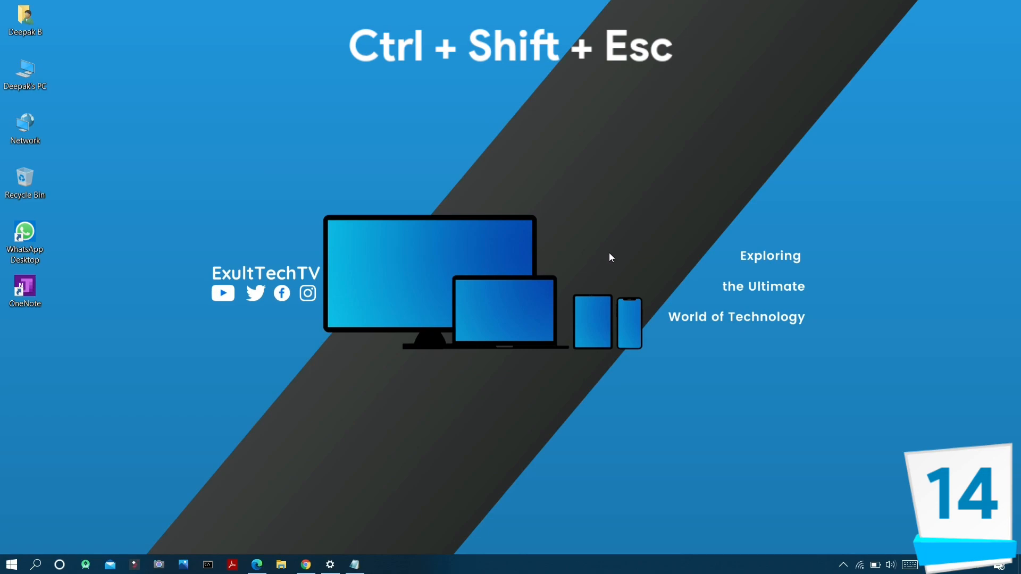
key("ctrl+shift+esc")
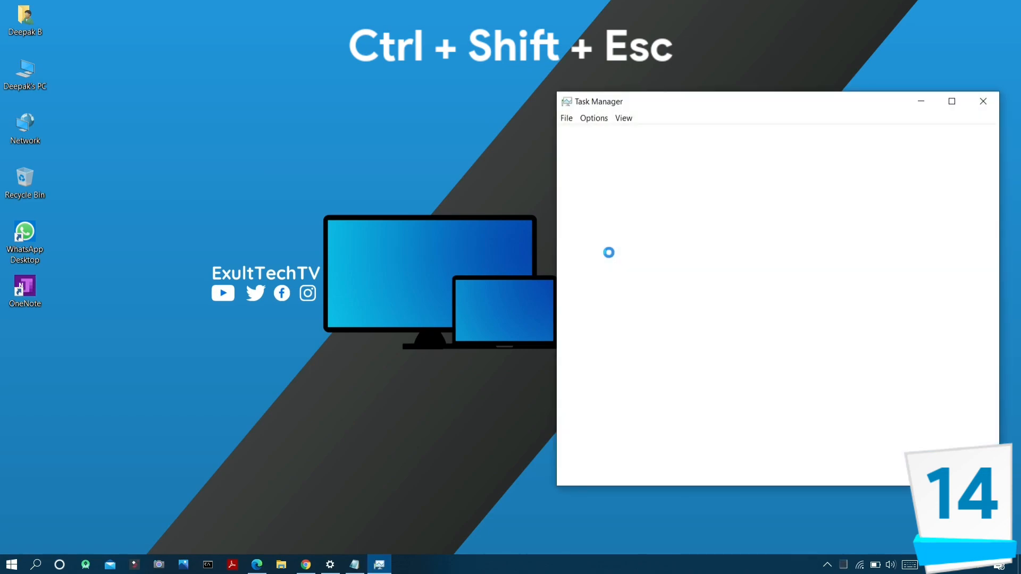
left_click(983, 101)
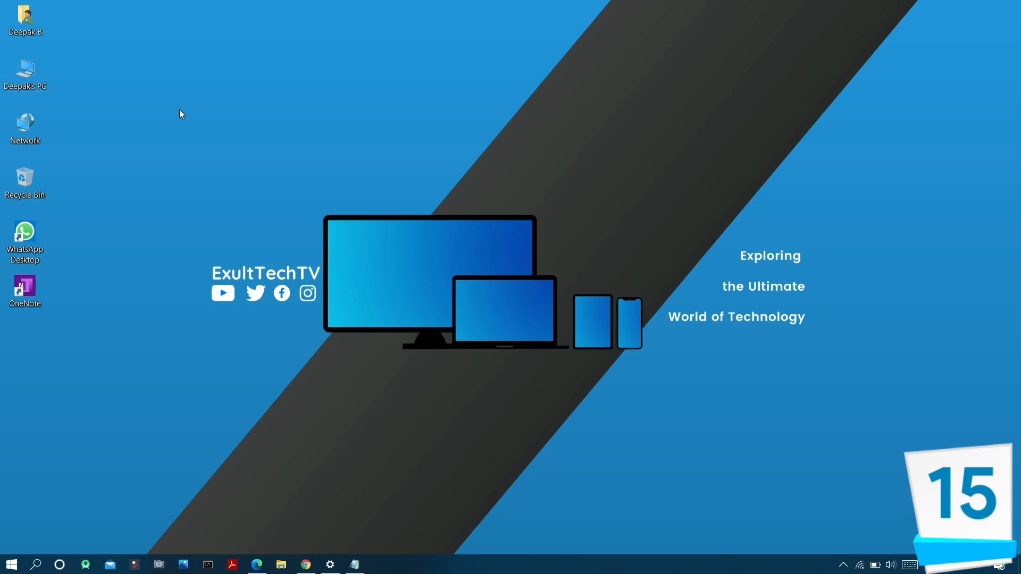
- Uncheck then recheck View > Show desktop icons in the desktop context menu
right_click(181, 114)
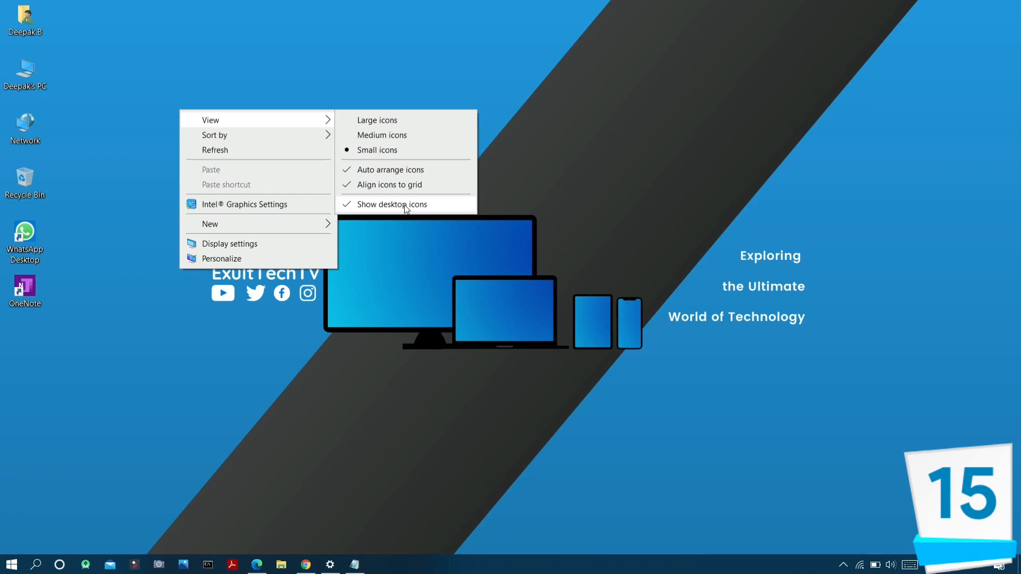
left_click(392, 203)
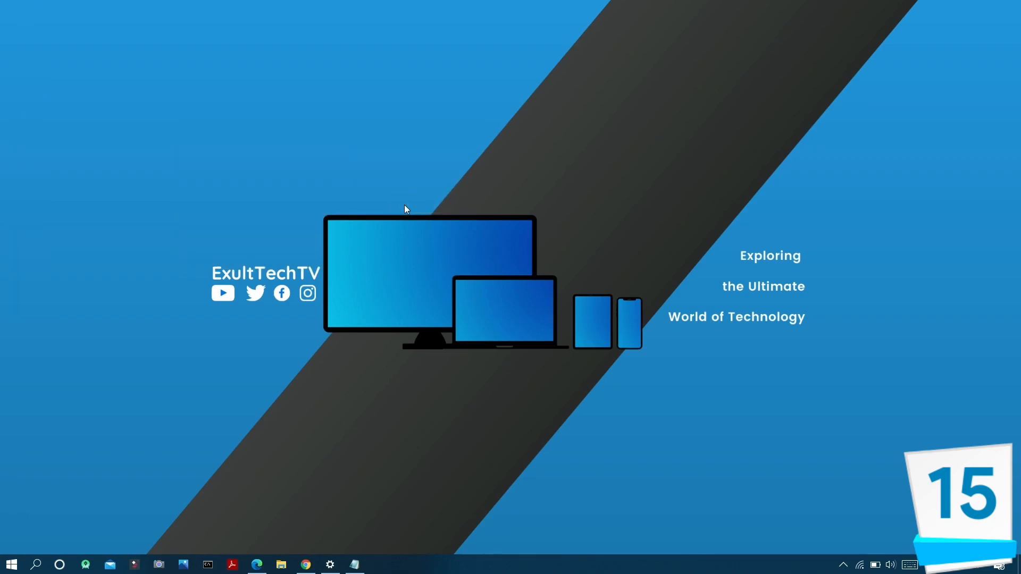
right_click(404, 209)
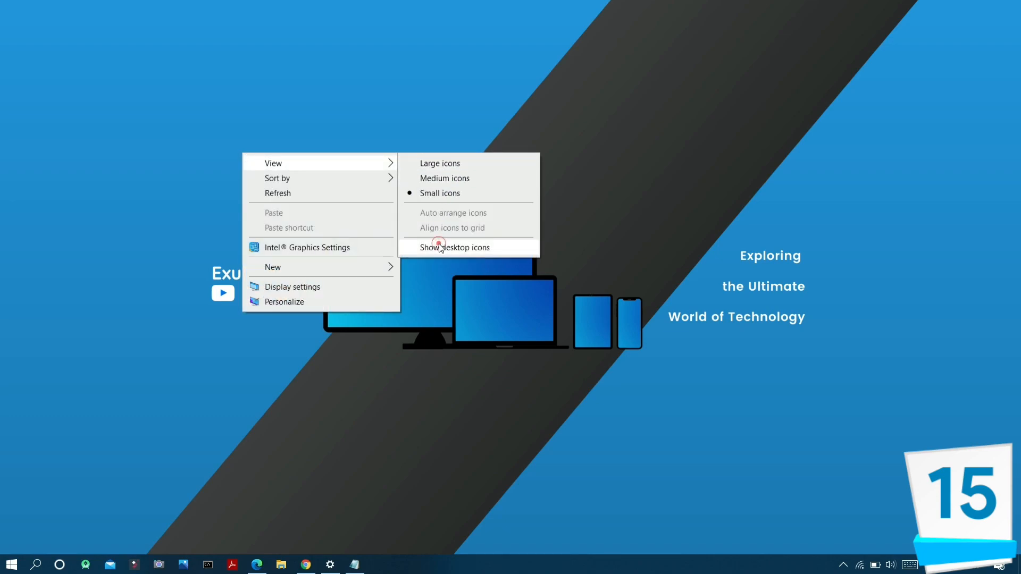
left_click(454, 248)
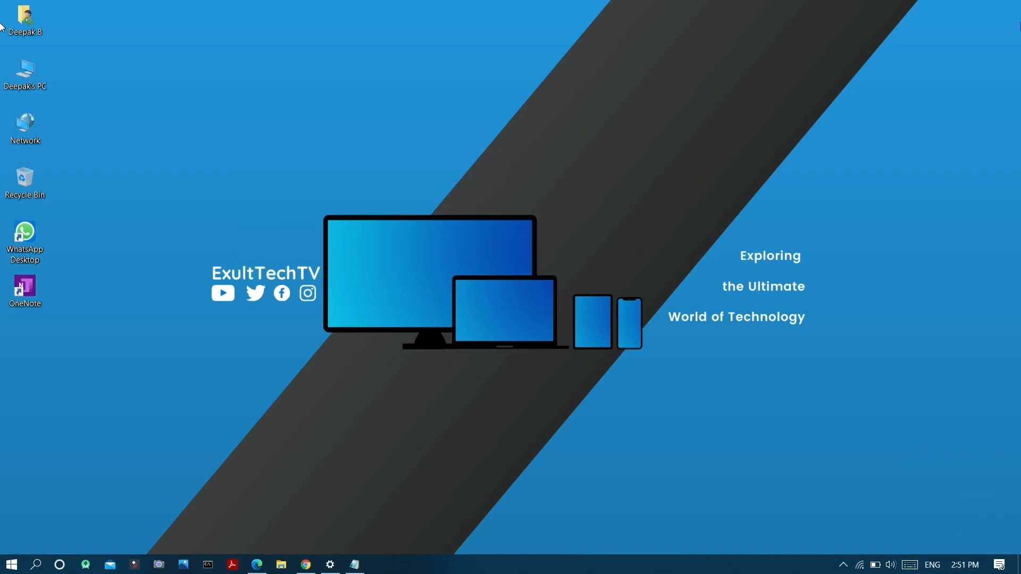